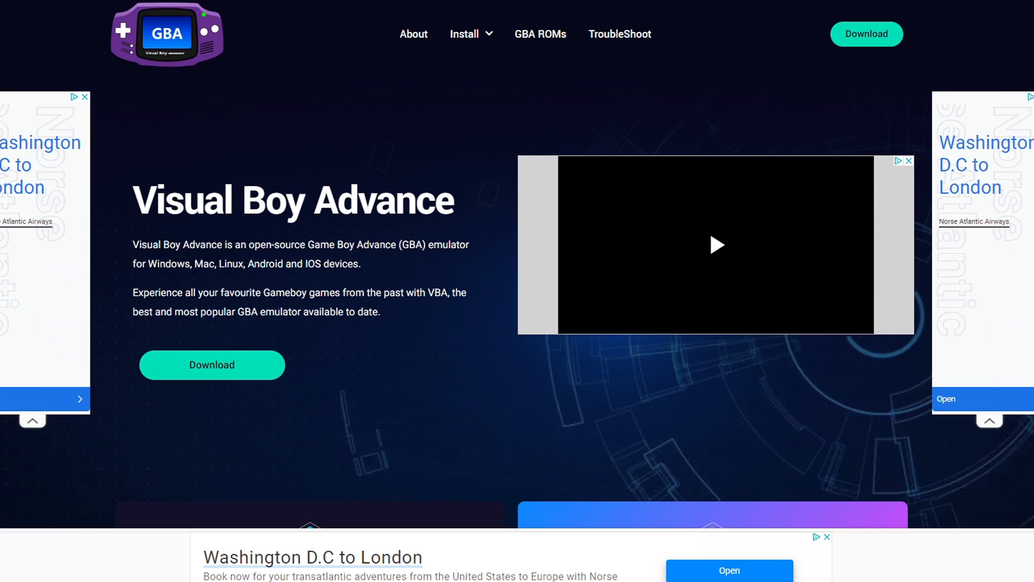
mouse_move(207, 342)
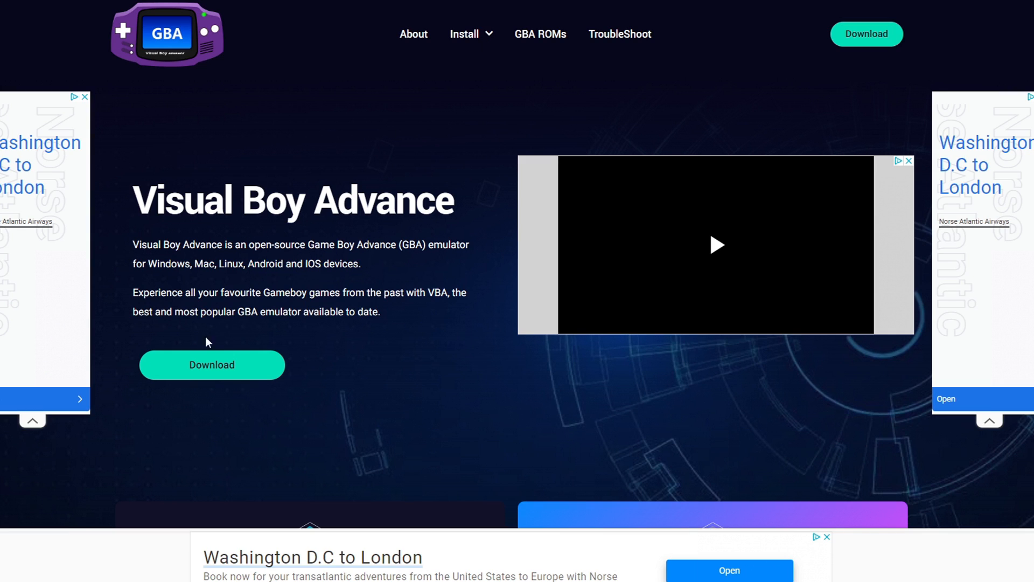
Step: Start the 64-bit Windows zip download of VisualBoyAdvance-M 2.1.5 from the project's download page
click(211, 365)
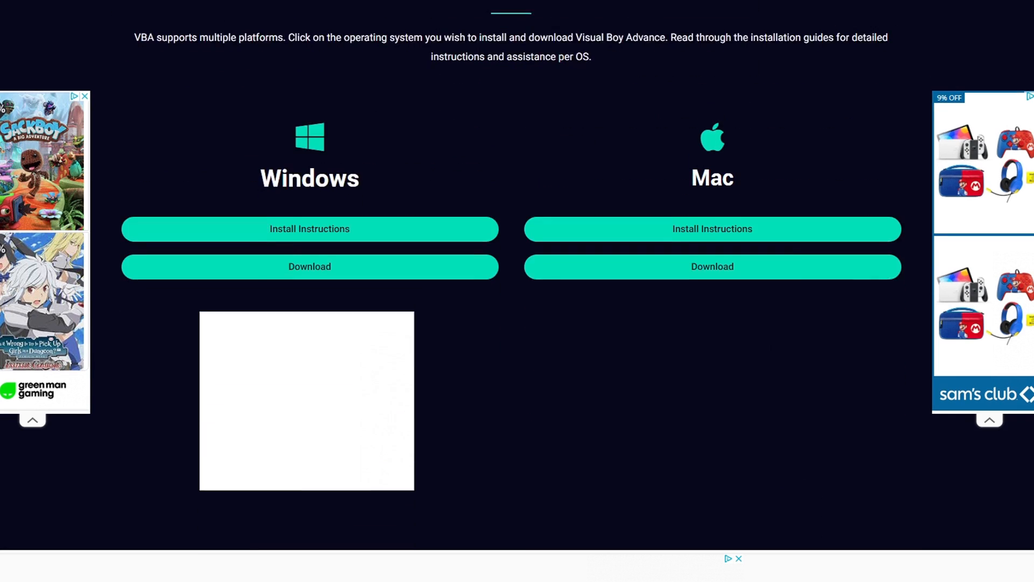
scroll(down, 3)
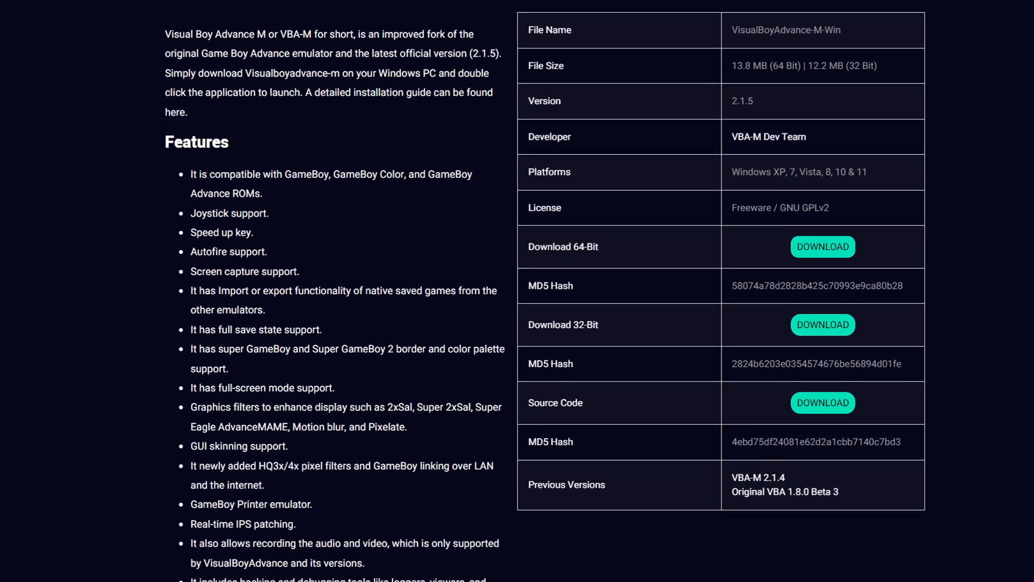
scroll(down, 3)
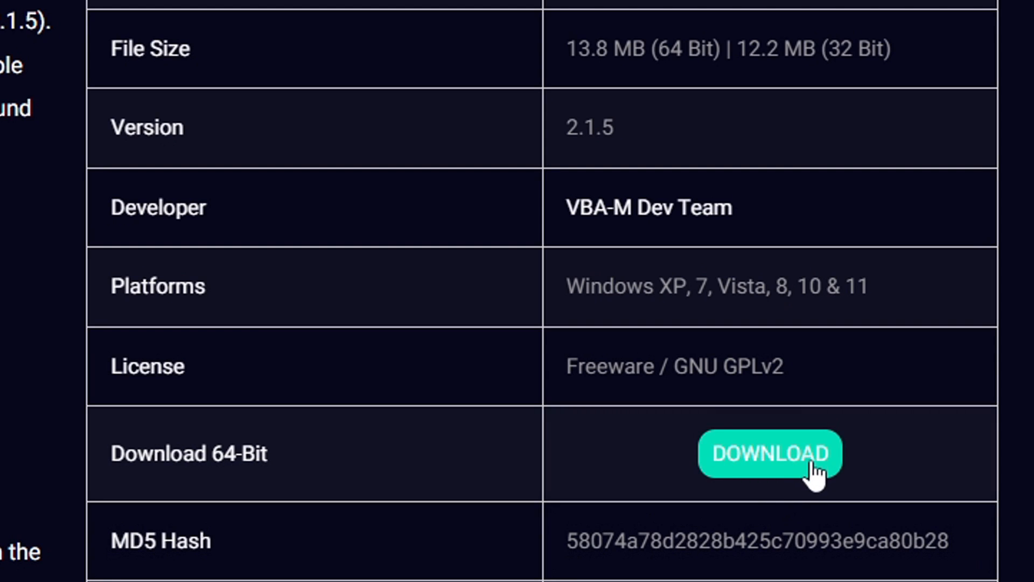
click(770, 454)
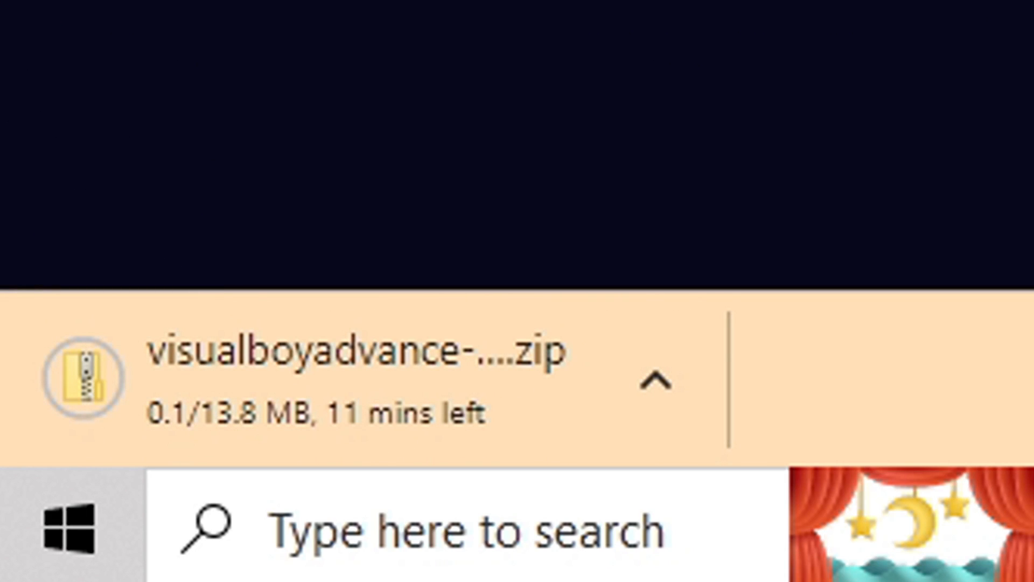
Step: Extract the downloaded zip with 7-Zip into a visualboyadvance-m-Win-x86_64 folder
right_click(90, 45)
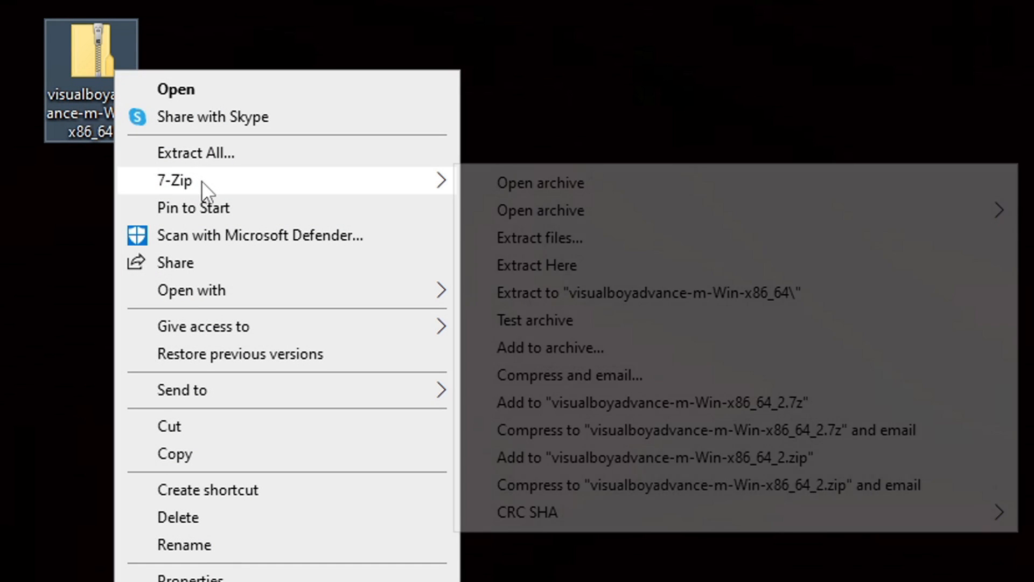
mouse_move(668, 311)
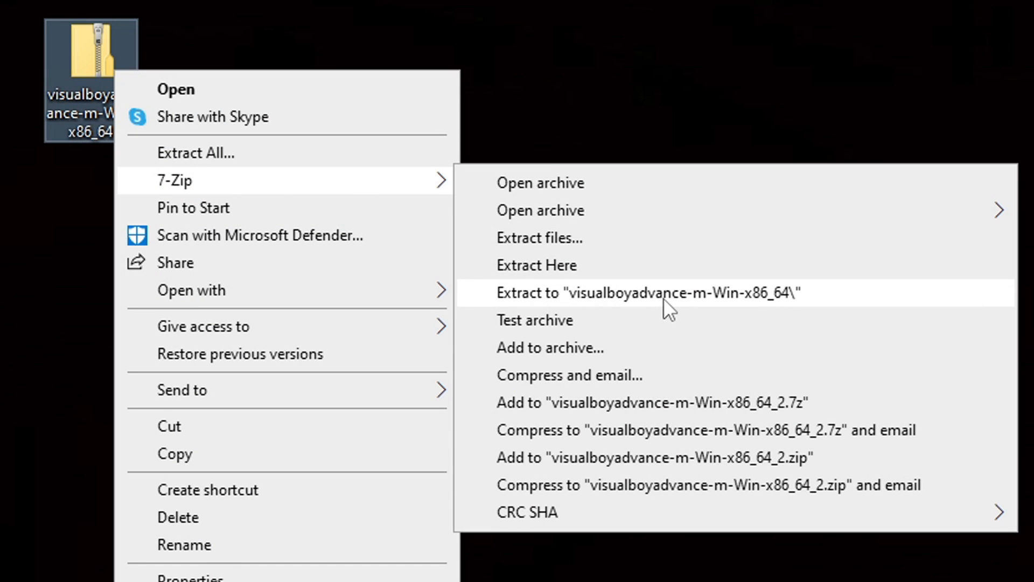
click(646, 292)
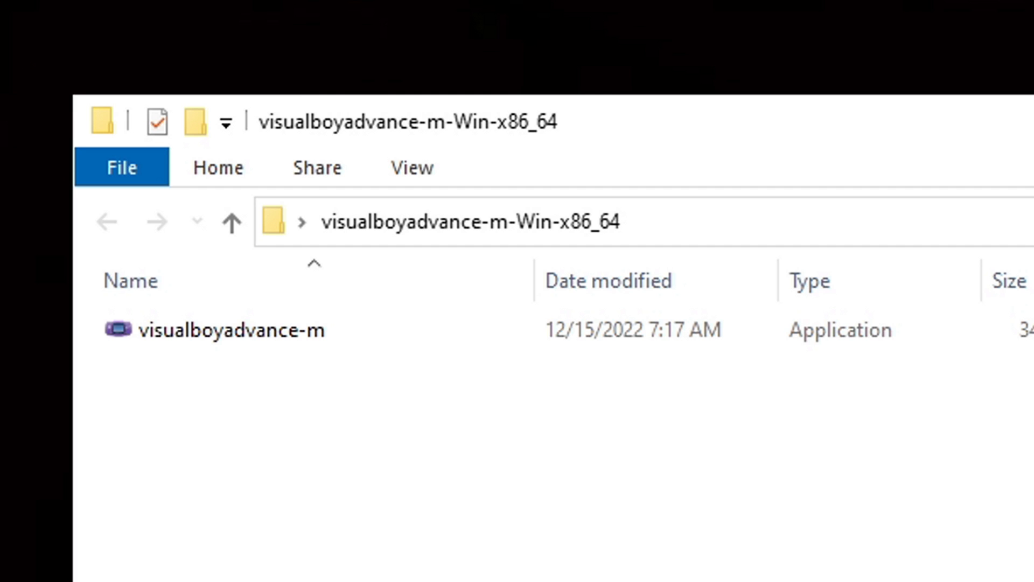
mouse_move(195, 410)
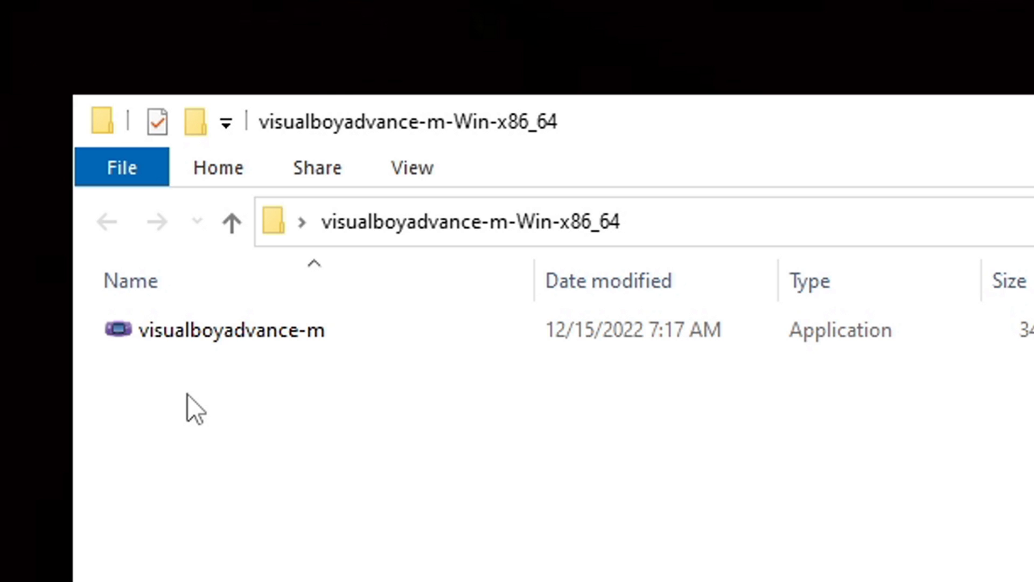
Step: Run visualboyadvance-m.exe from the extracted folder to bring up the empty emulator window
click(211, 330)
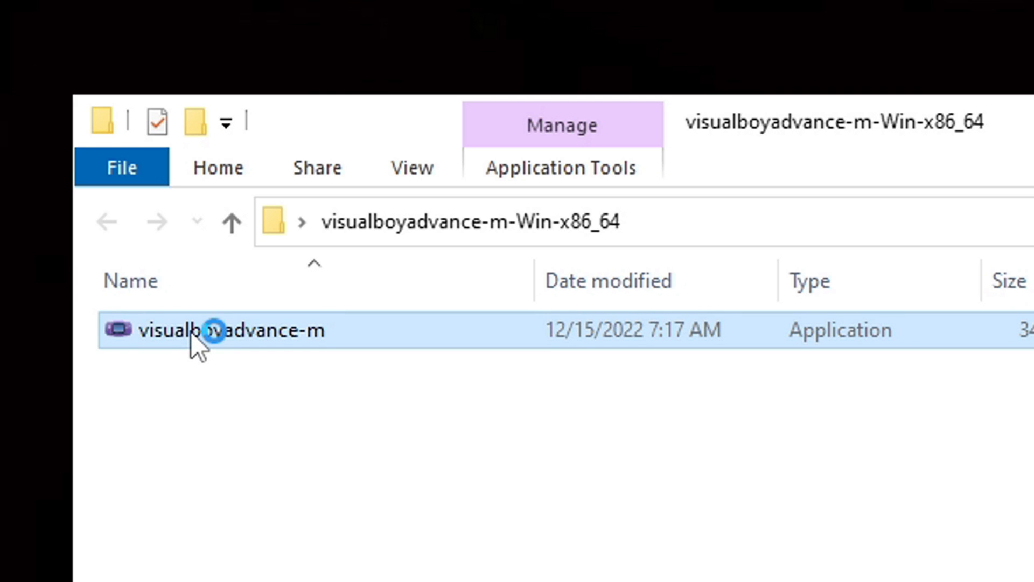
double_click(230, 329)
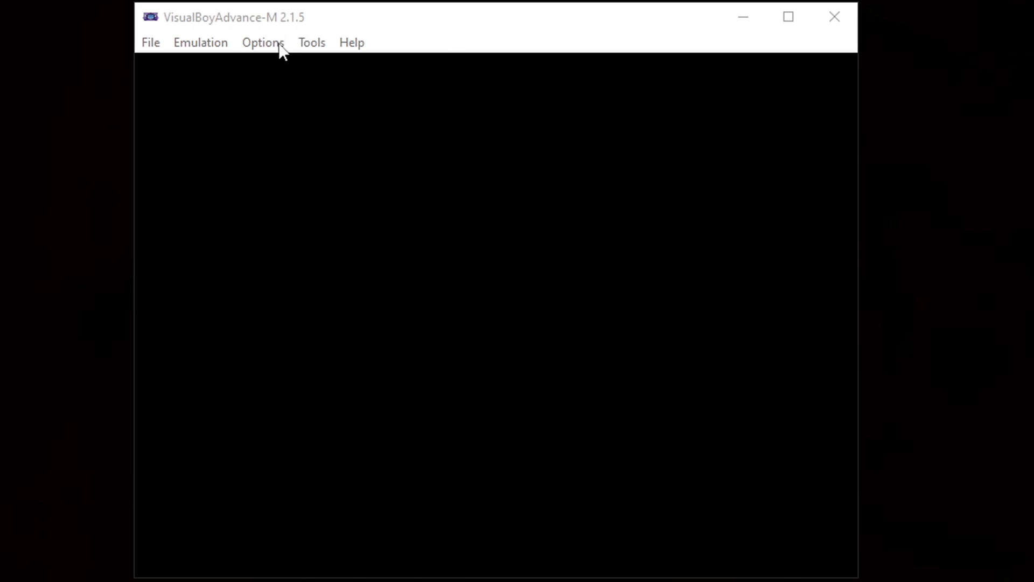
Step: Bring up Player 1's Joypad Configuration and clear all existing button assignments
click(263, 42)
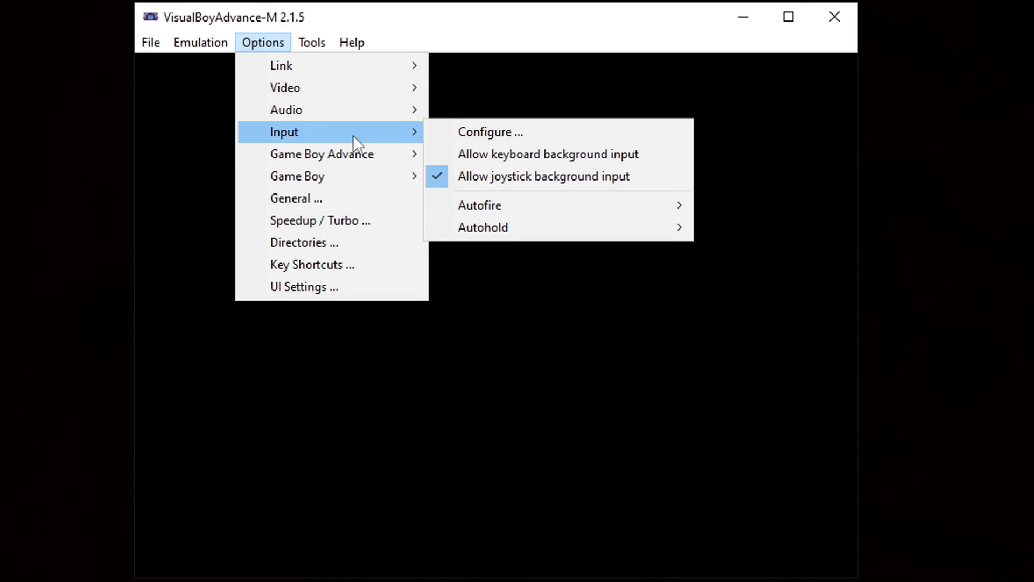
click(489, 131)
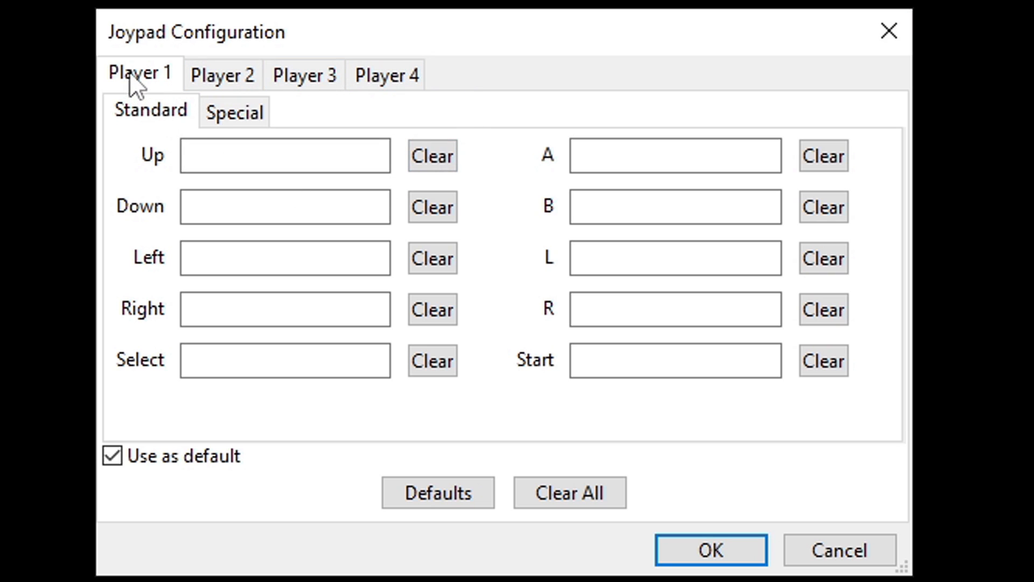
click(568, 492)
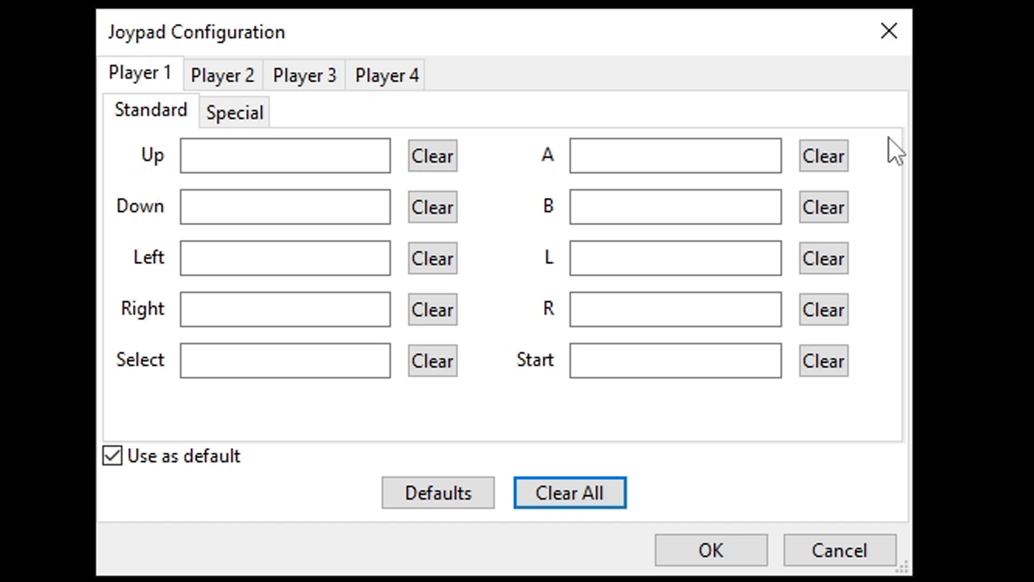
click(284, 155)
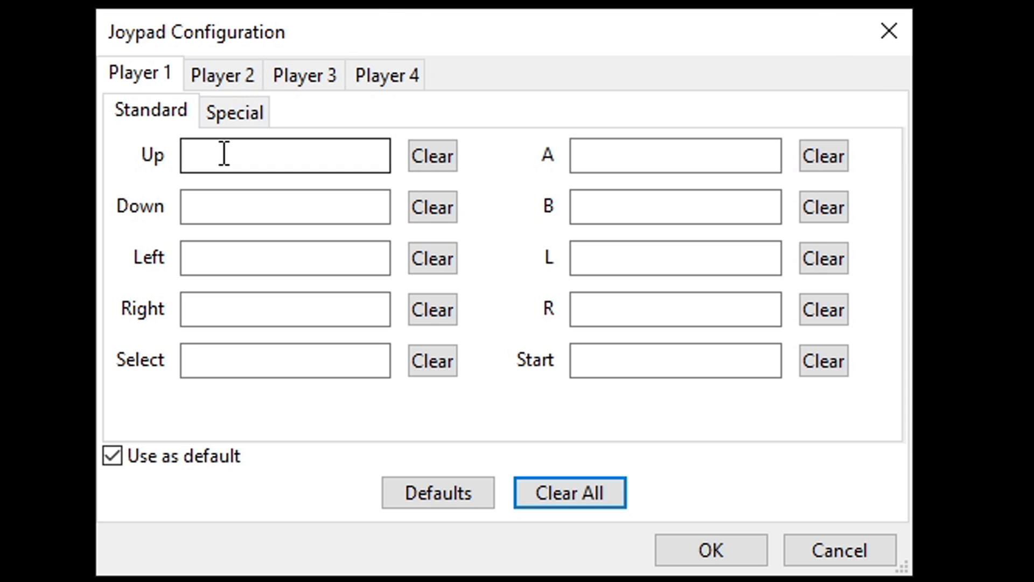
Step: Assign the standard buttons to Joy1 controller buttons (e.g. Joy1-Button6), review Special, and save with OK
click(285, 155)
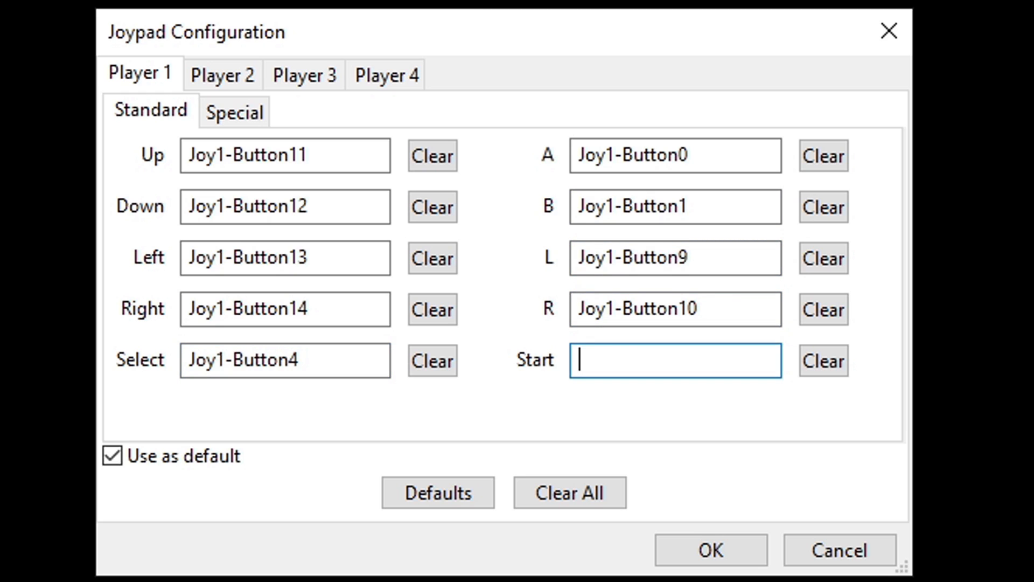
text(Joy1-Button6)
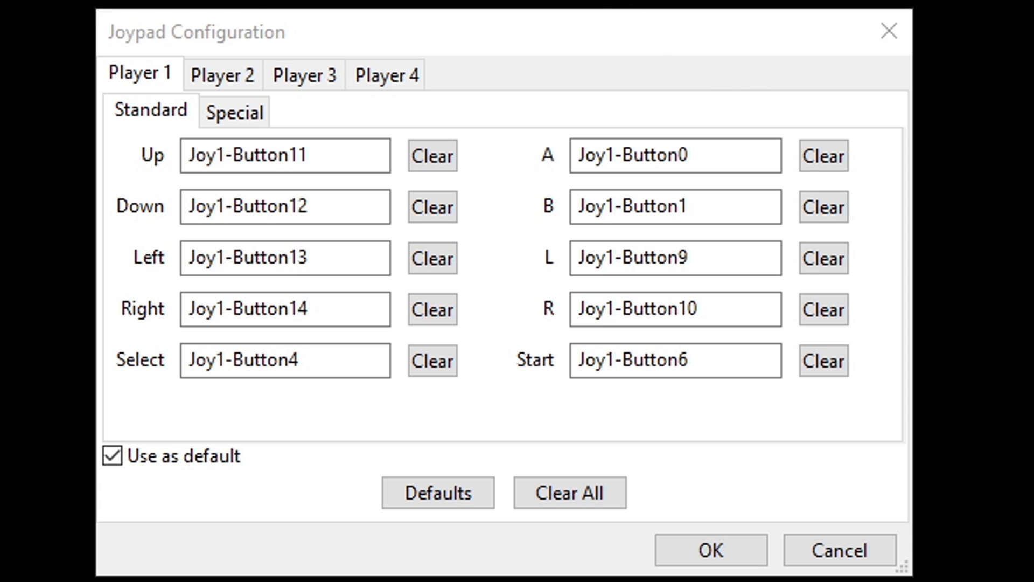
click(234, 110)
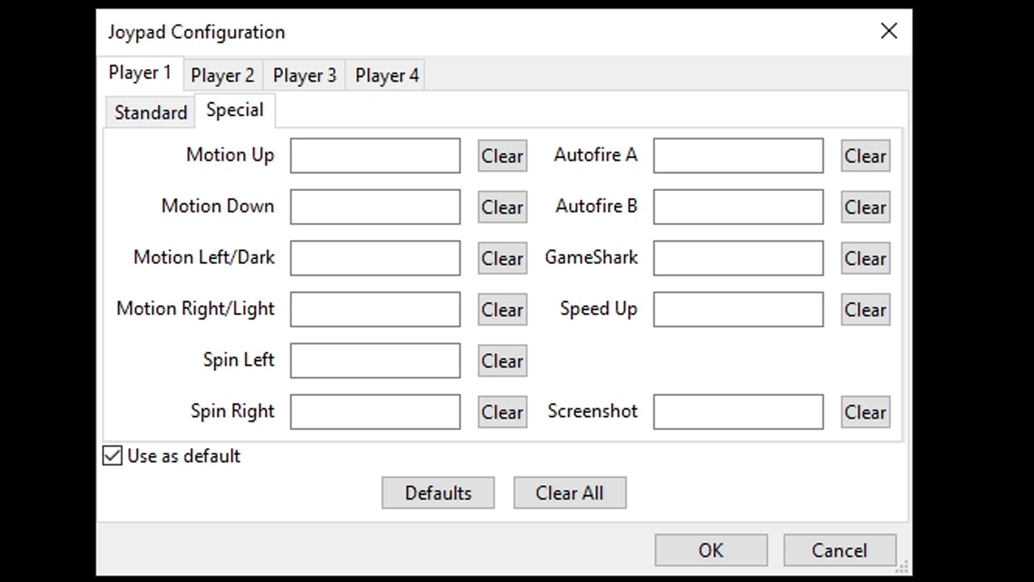
click(150, 110)
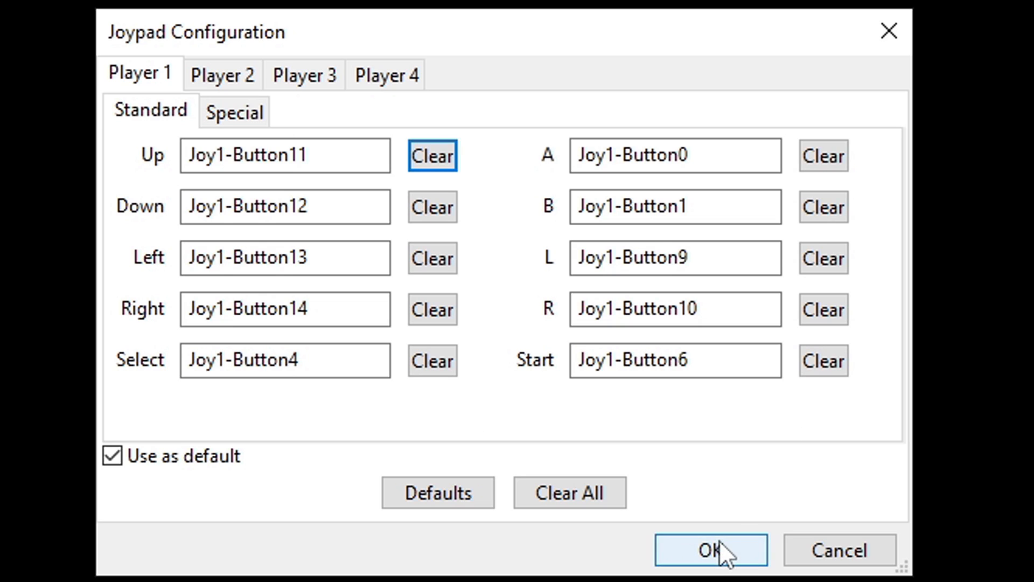
click(709, 549)
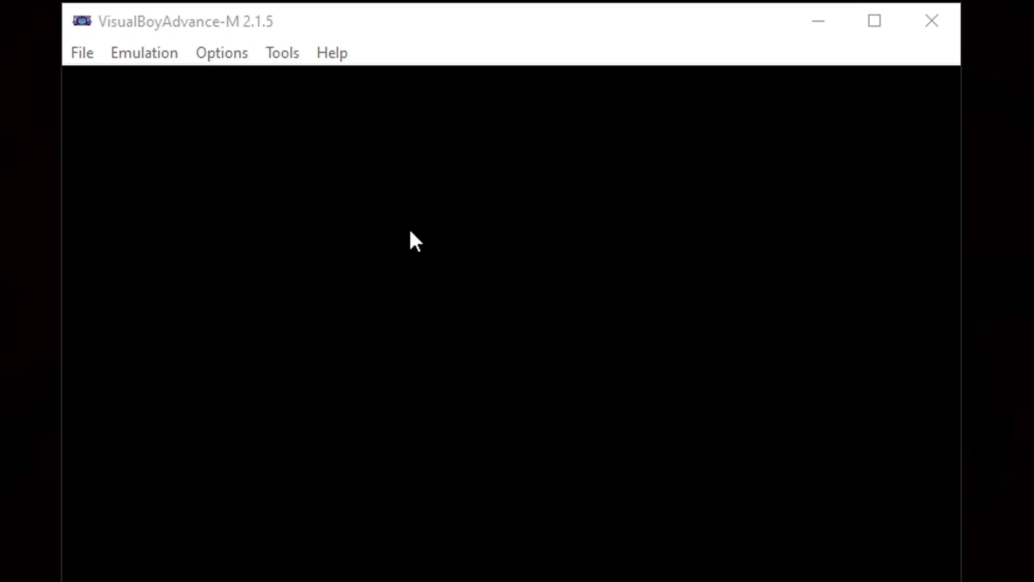
Step: Enable 'Start in full screen' under the Video options
click(222, 53)
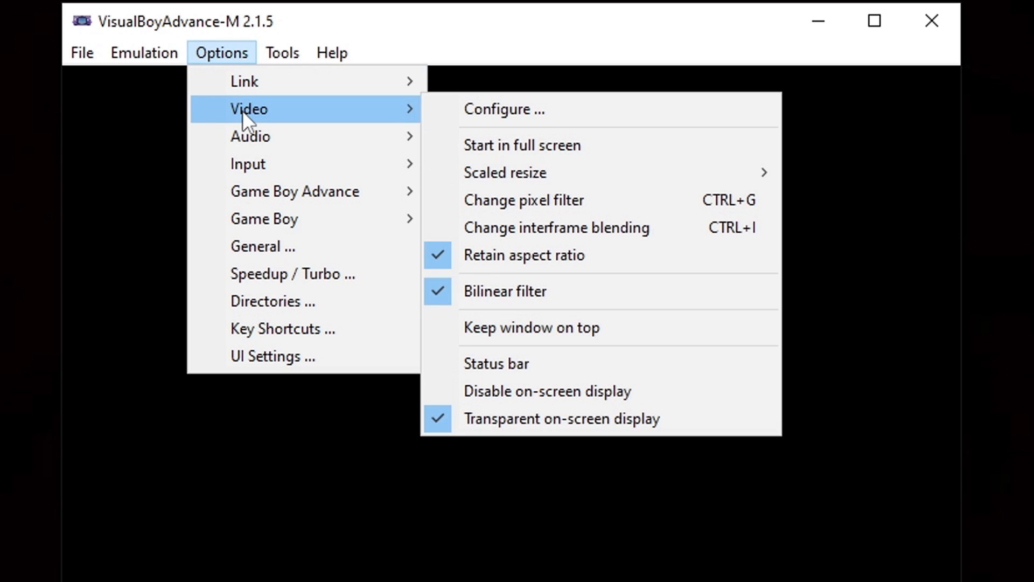
mouse_move(689, 145)
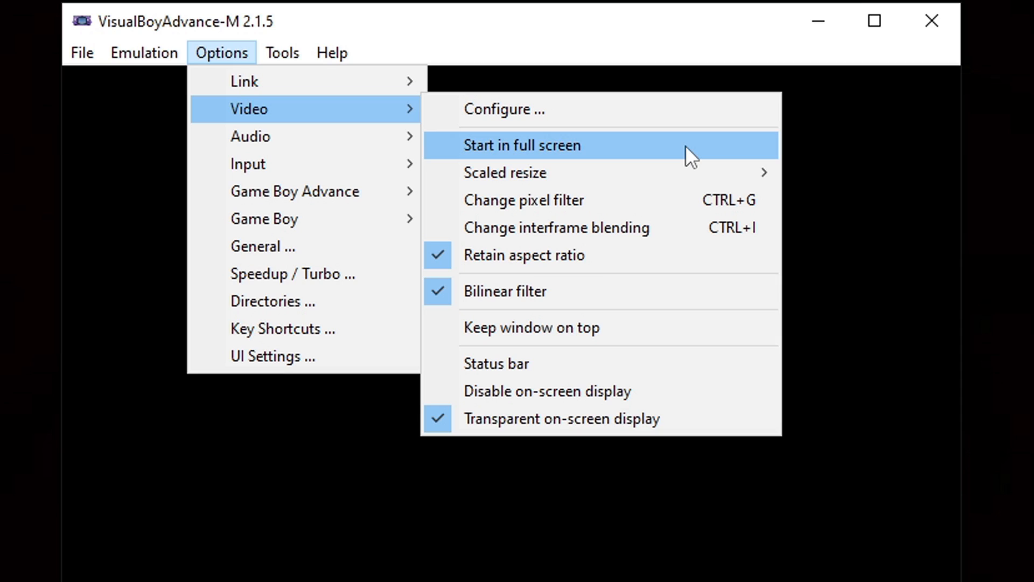
click(174, 43)
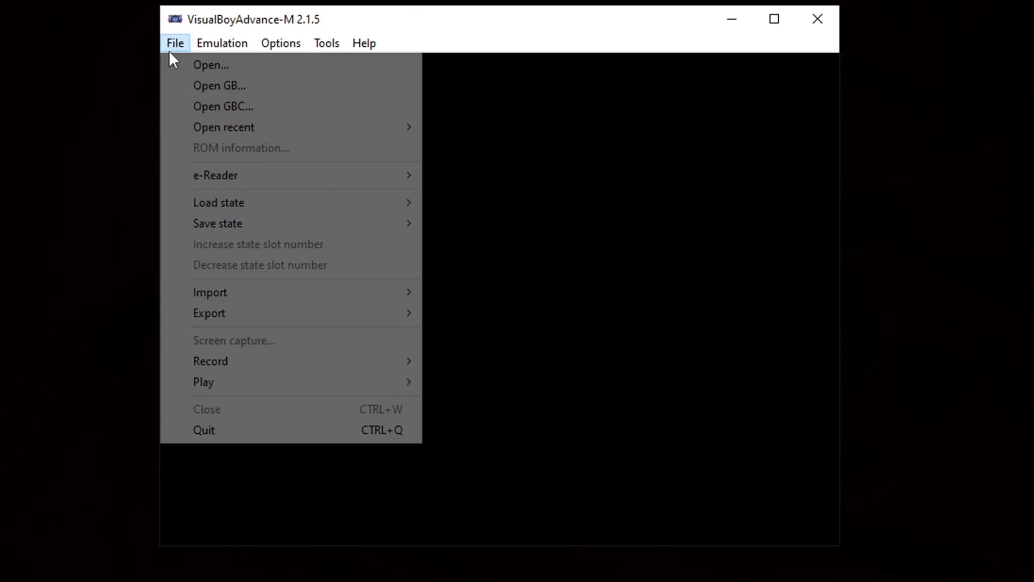
Step: Load Sonic Advance (USA) (En,Ja).gba from Desktop > Gameboy Advance games so the game starts running
click(211, 65)
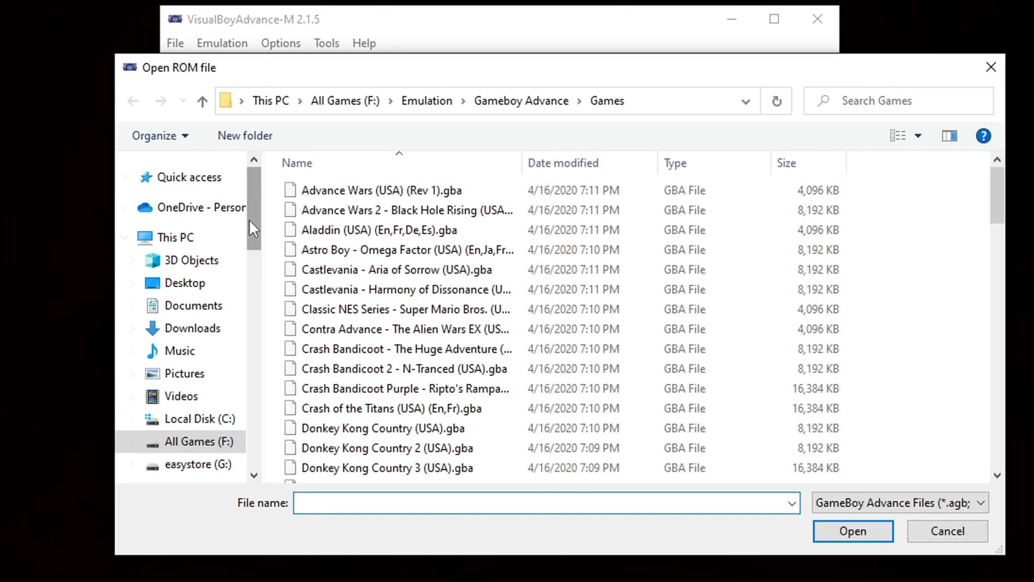
click(183, 283)
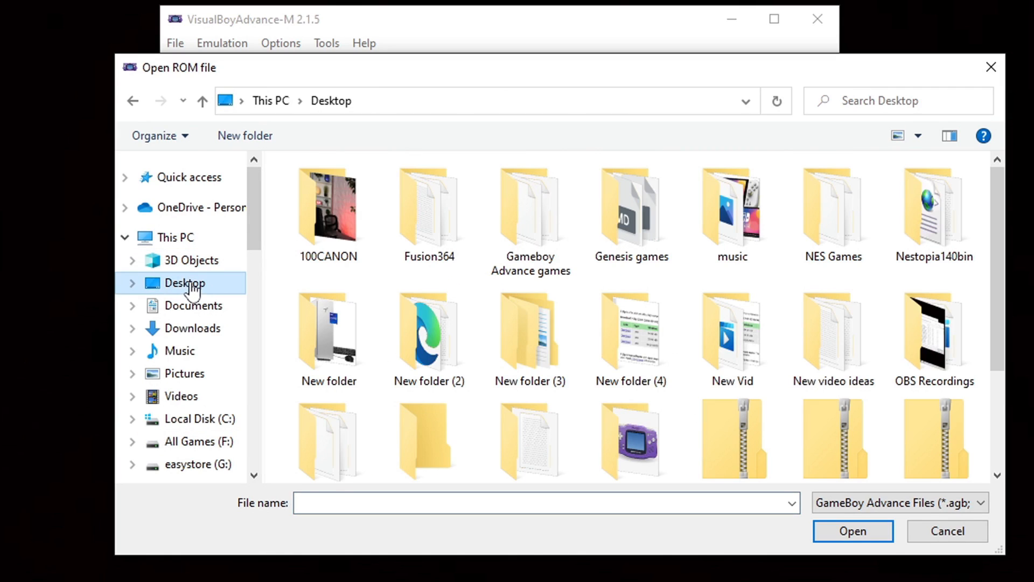
click(530, 205)
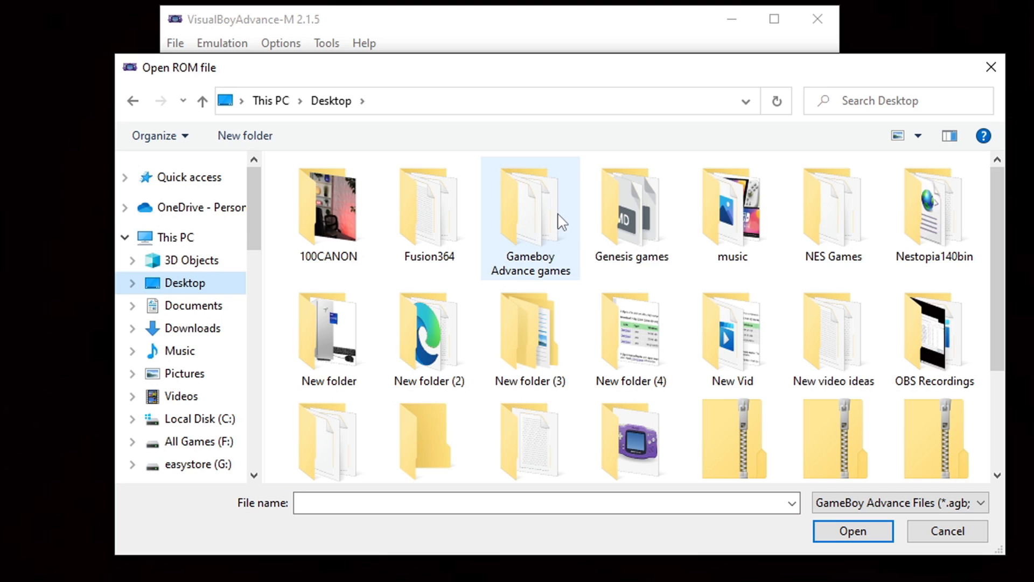
double_click(528, 204)
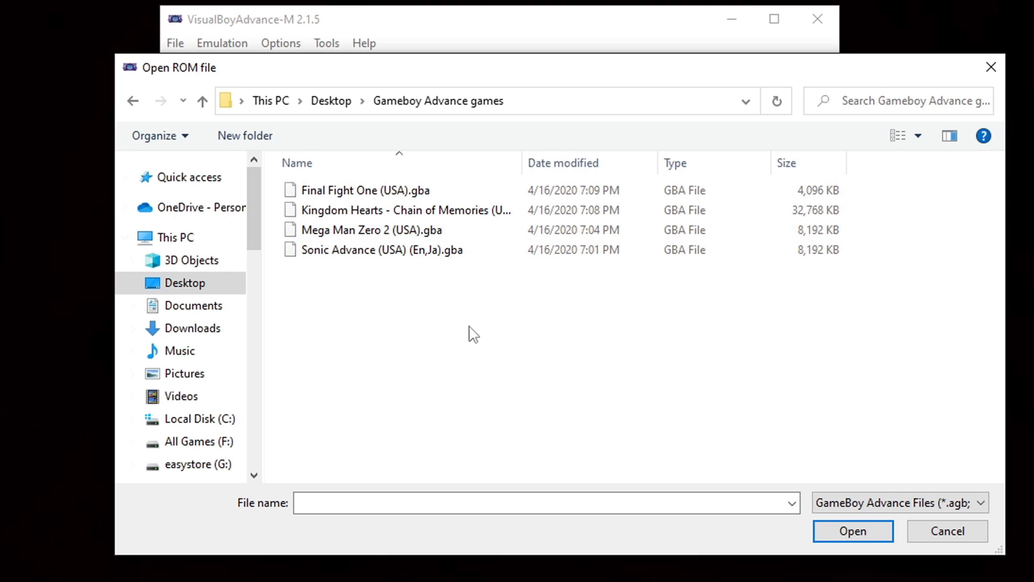
click(381, 249)
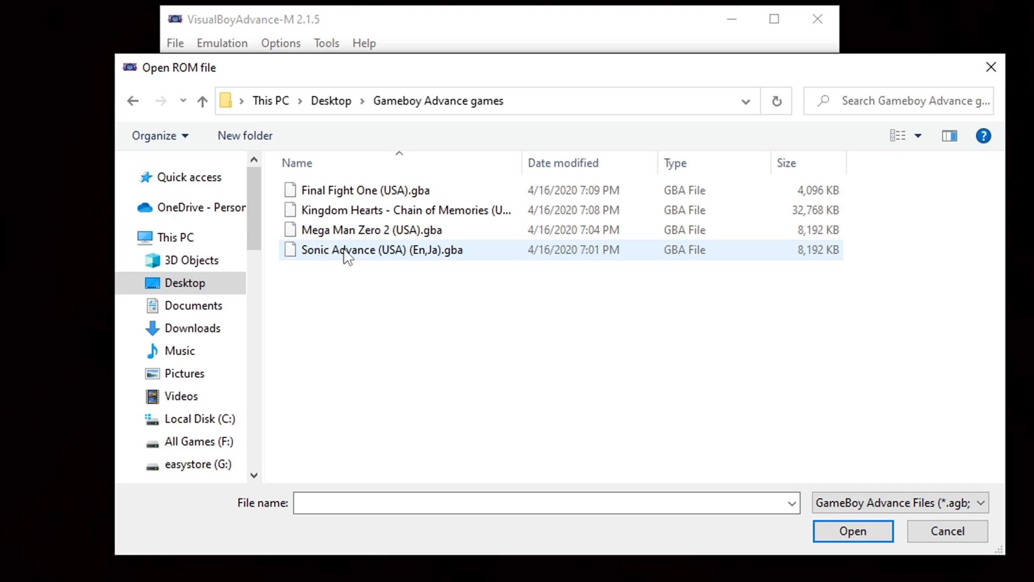
double_click(381, 249)
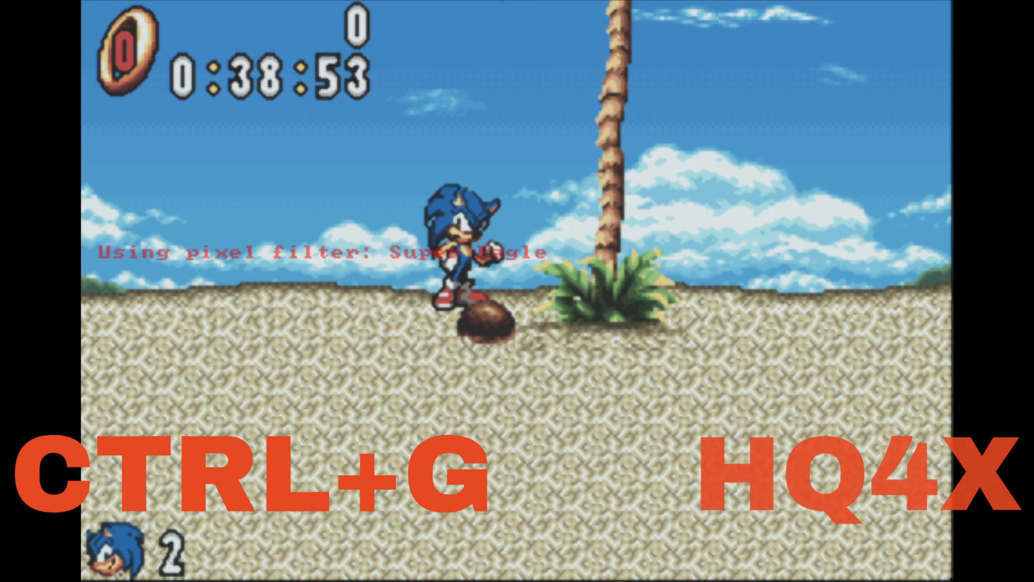
Step: Cycle the pixel filter with Ctrl+G through LQ and Simple 4x until HQ 4x is active
key(ctrl+g)
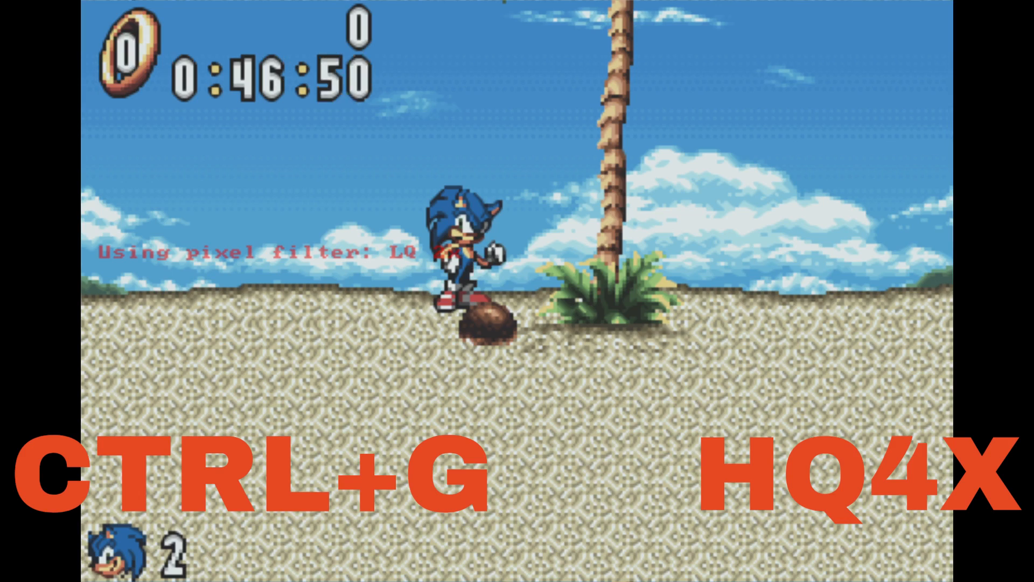
key(ctrl+g)
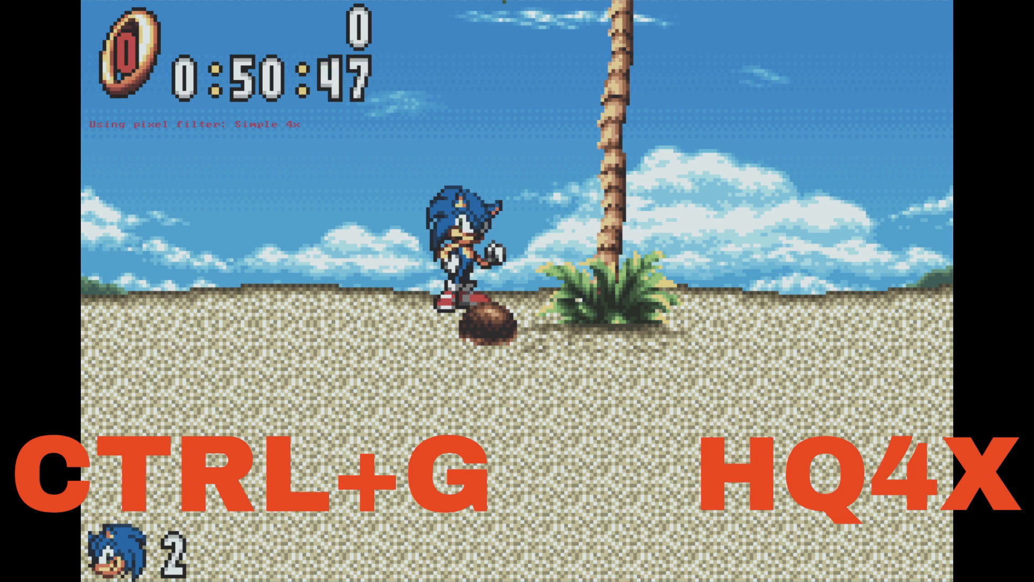
key(ctrl+g)
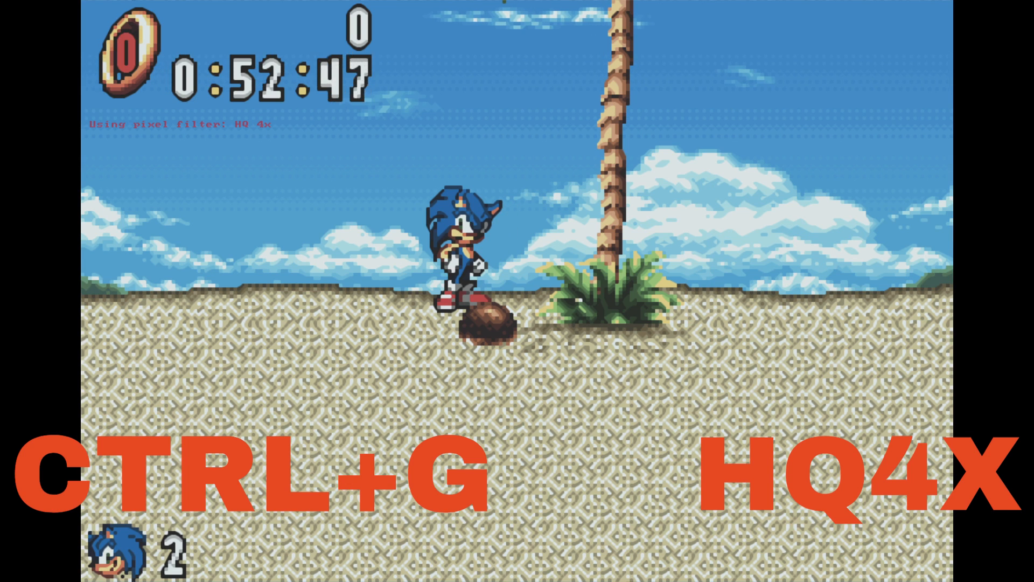